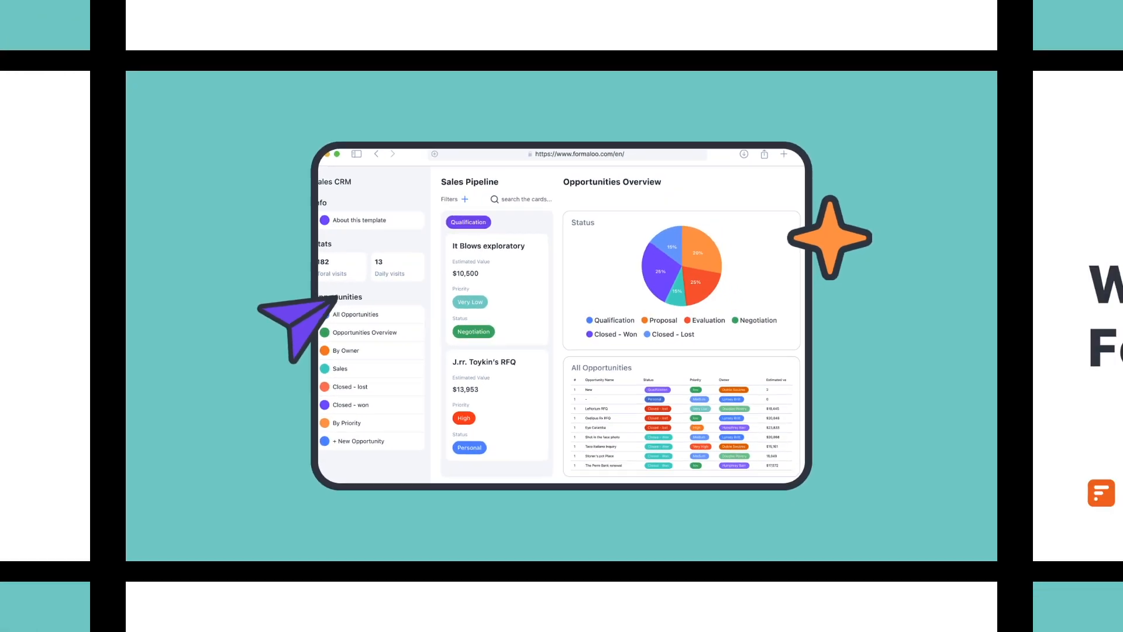
Enable Portal Mode in the Sales CRM app settings and save the change
click(119, 179)
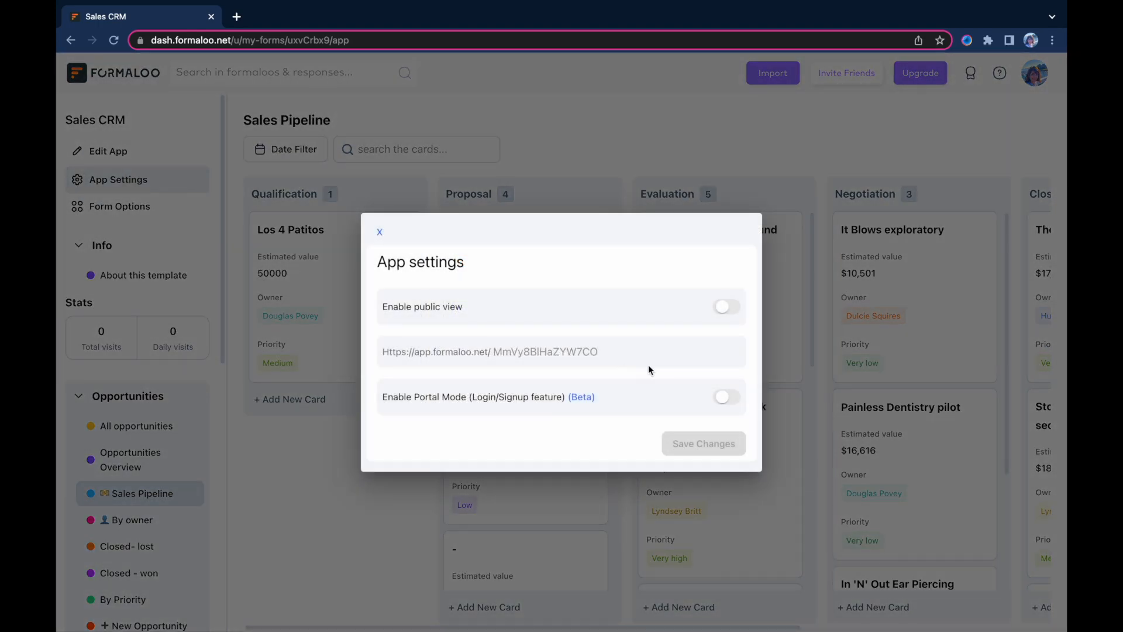
click(725, 399)
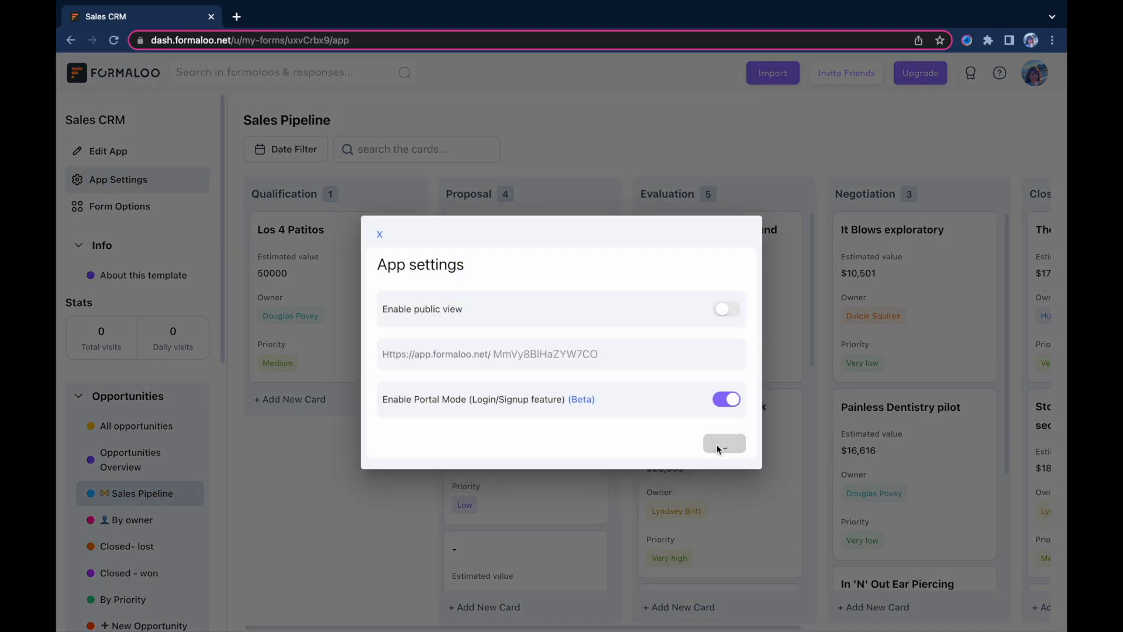
click(724, 443)
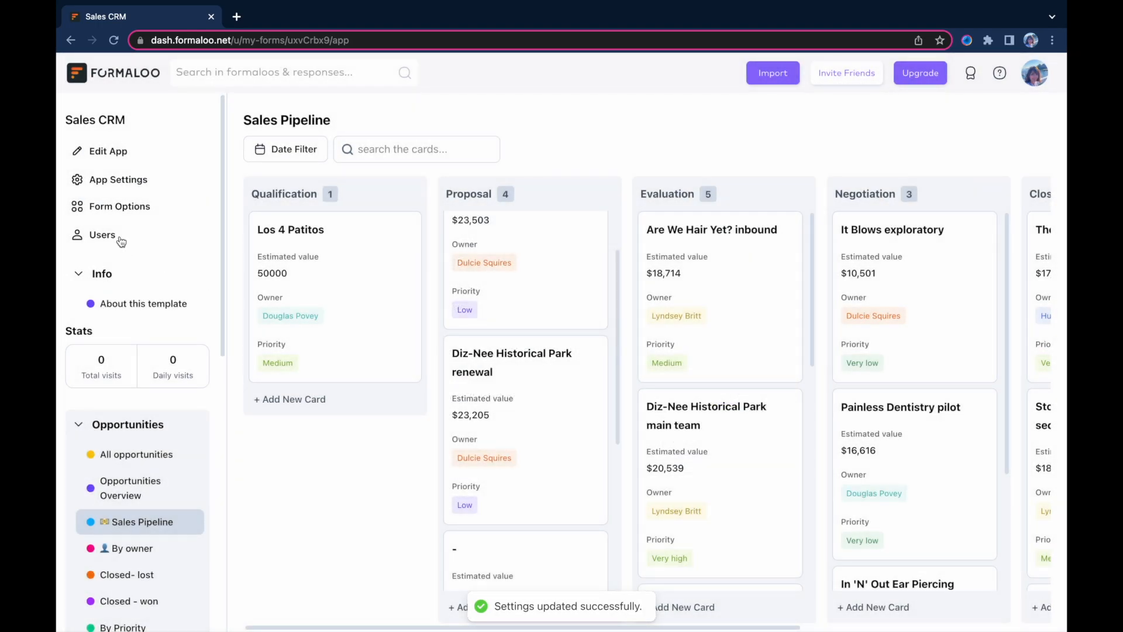
Turn on portal mode under Users so portal users can log in, then enter edit mode
click(103, 234)
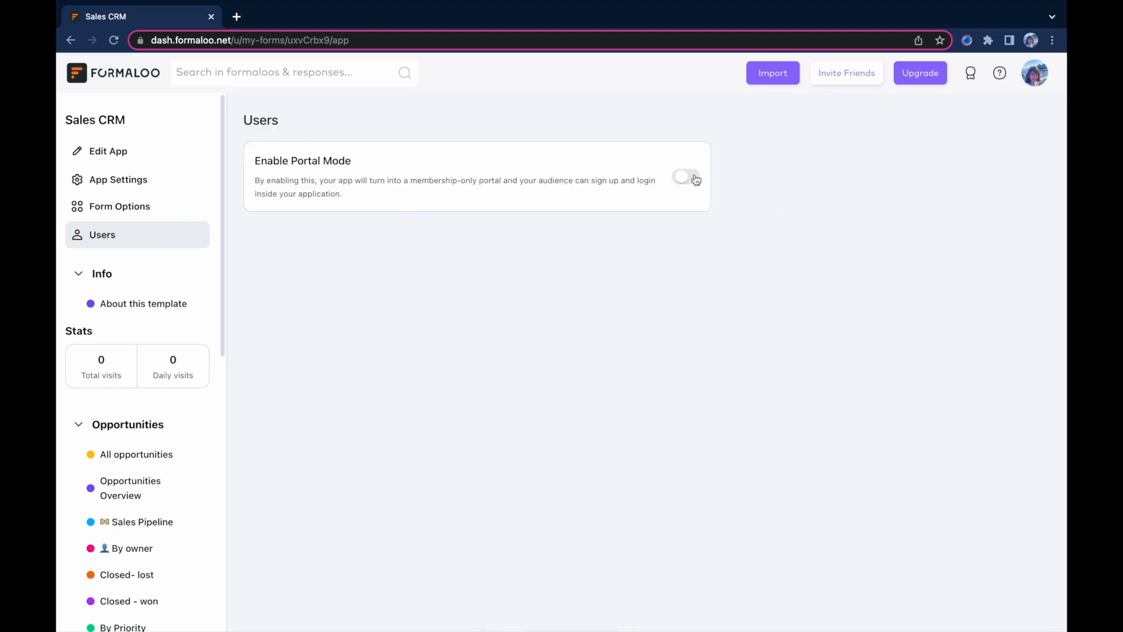
click(684, 177)
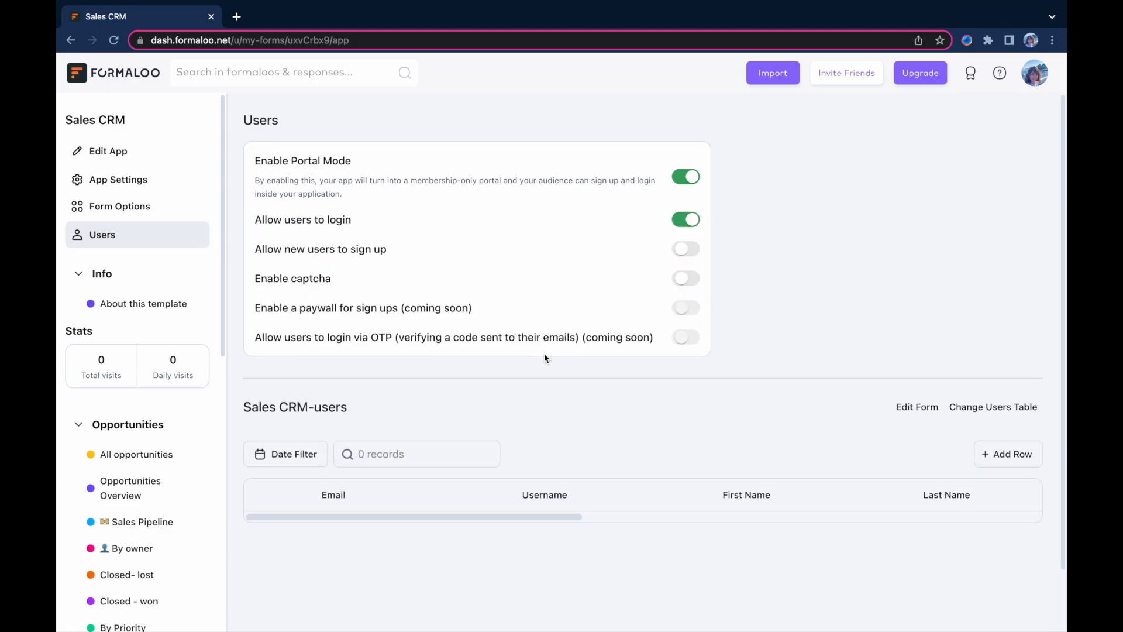
click(109, 150)
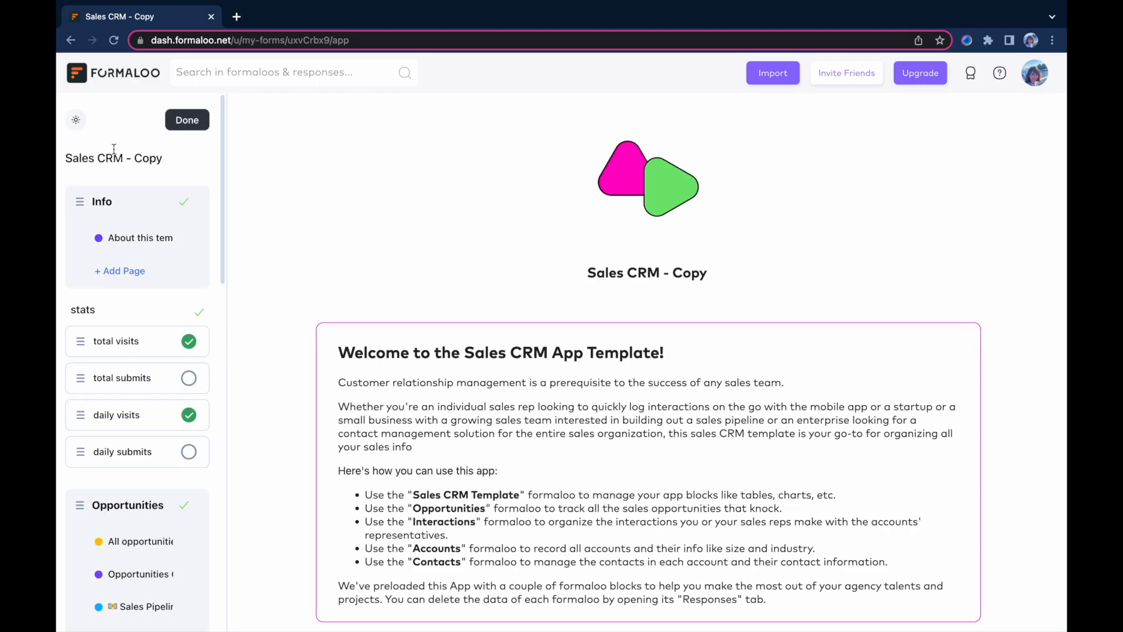
Set the Sales Pipeline page's data source to Opportunities - Copy
click(141, 606)
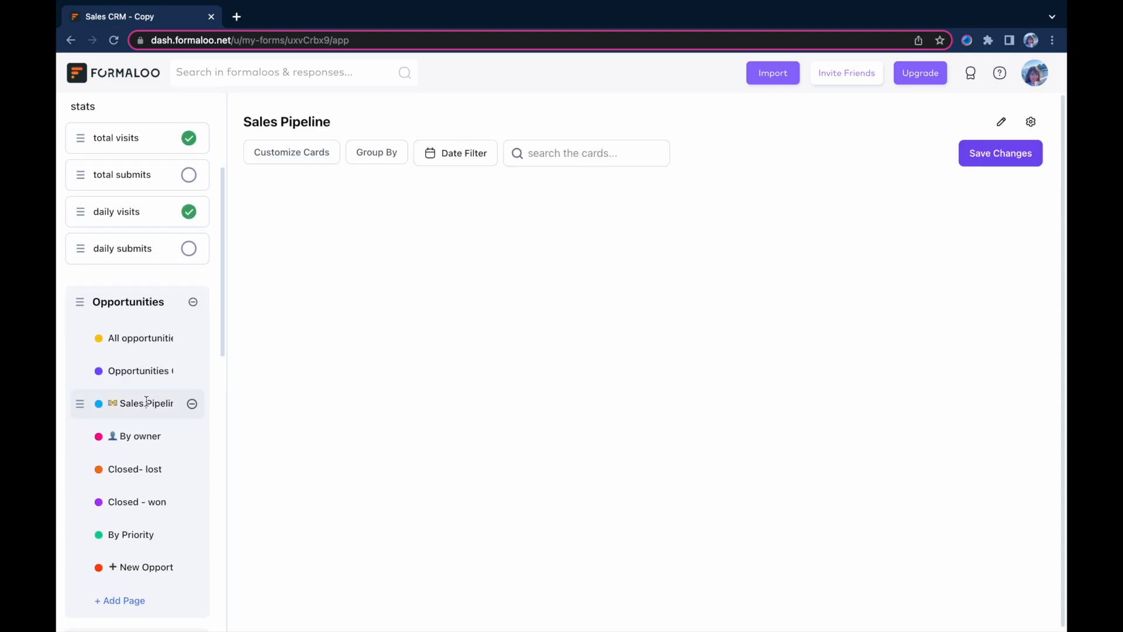
click(1030, 121)
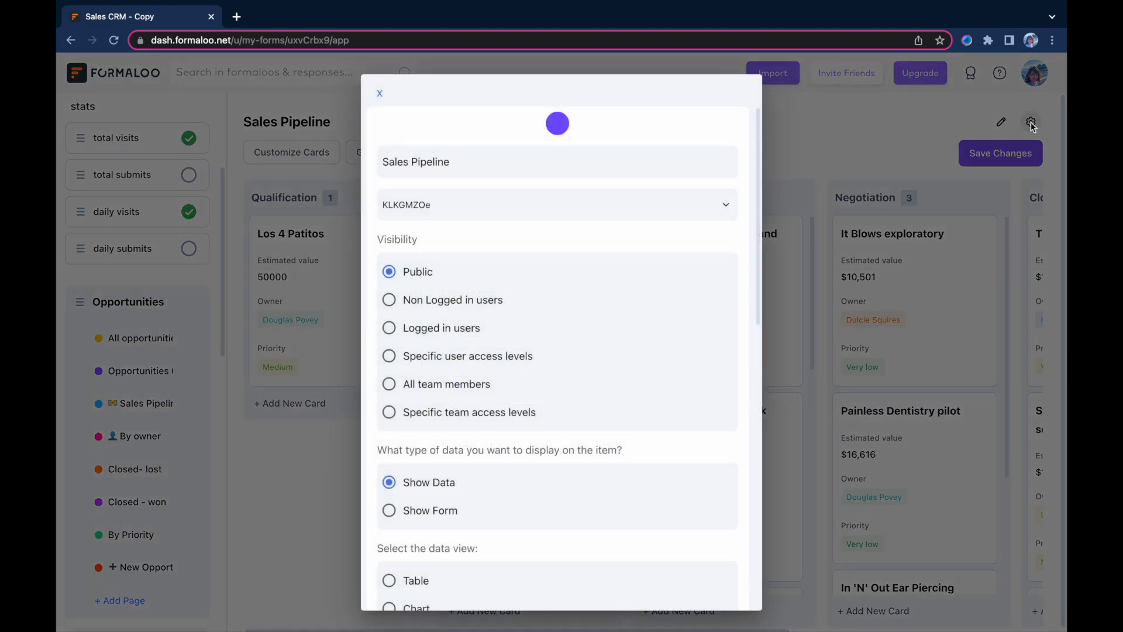
click(556, 204)
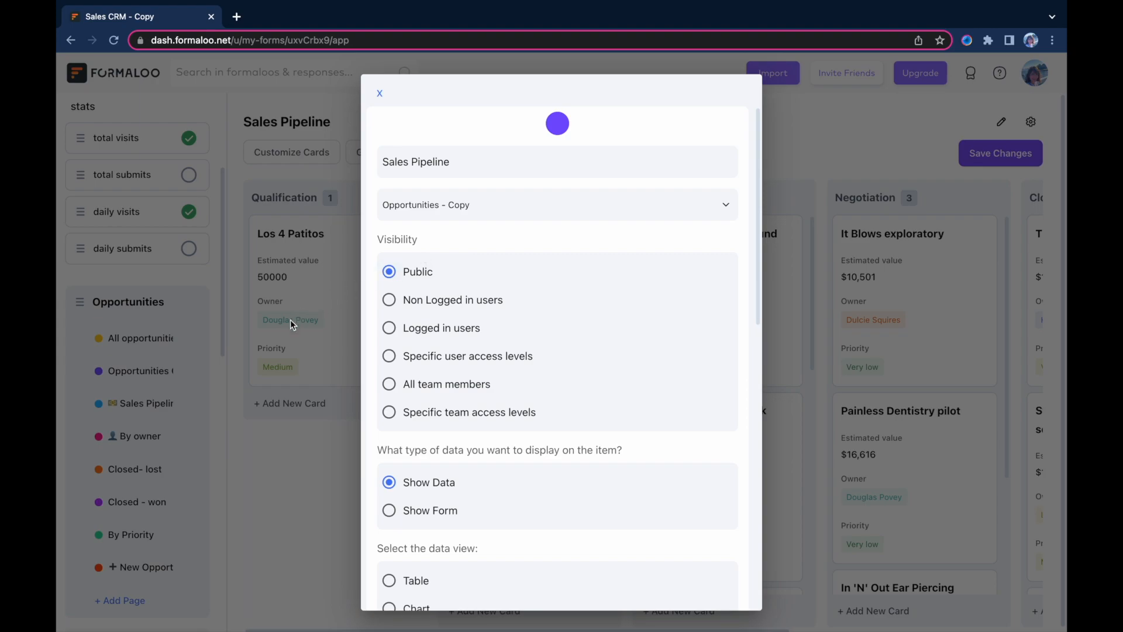
Open the settings of the By owner and Closed - lost pages
click(380, 93)
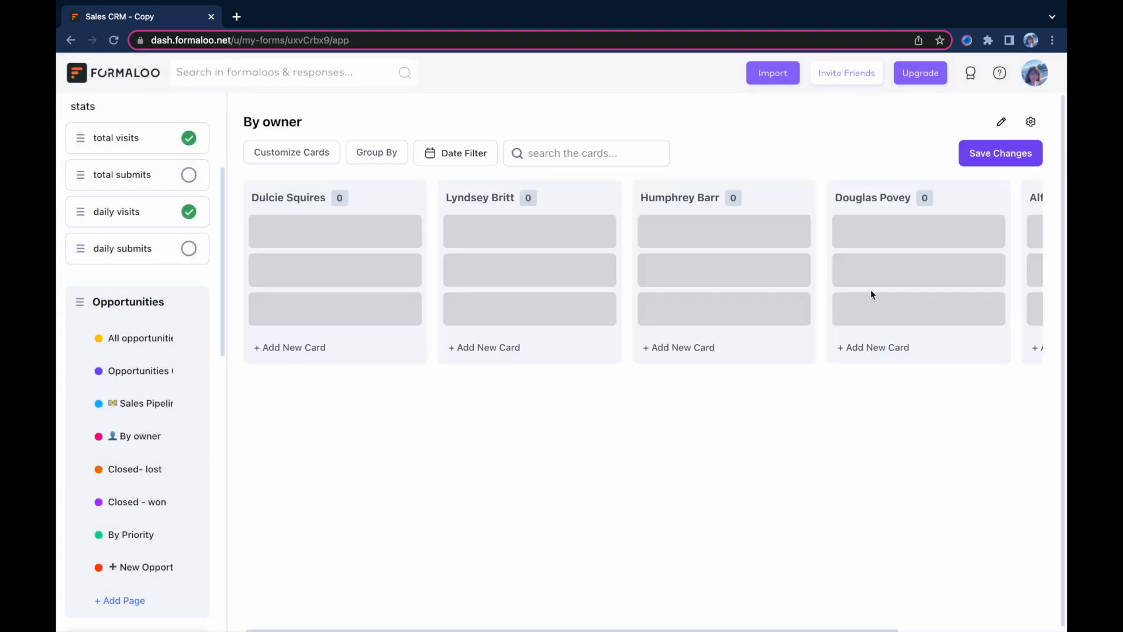
click(1001, 121)
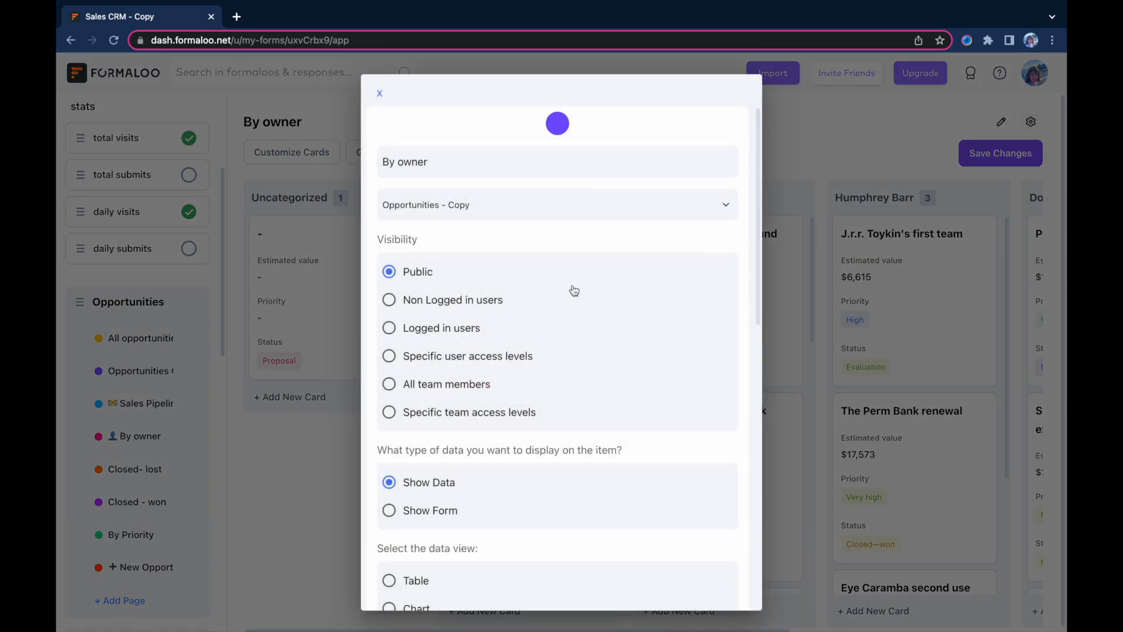
click(379, 93)
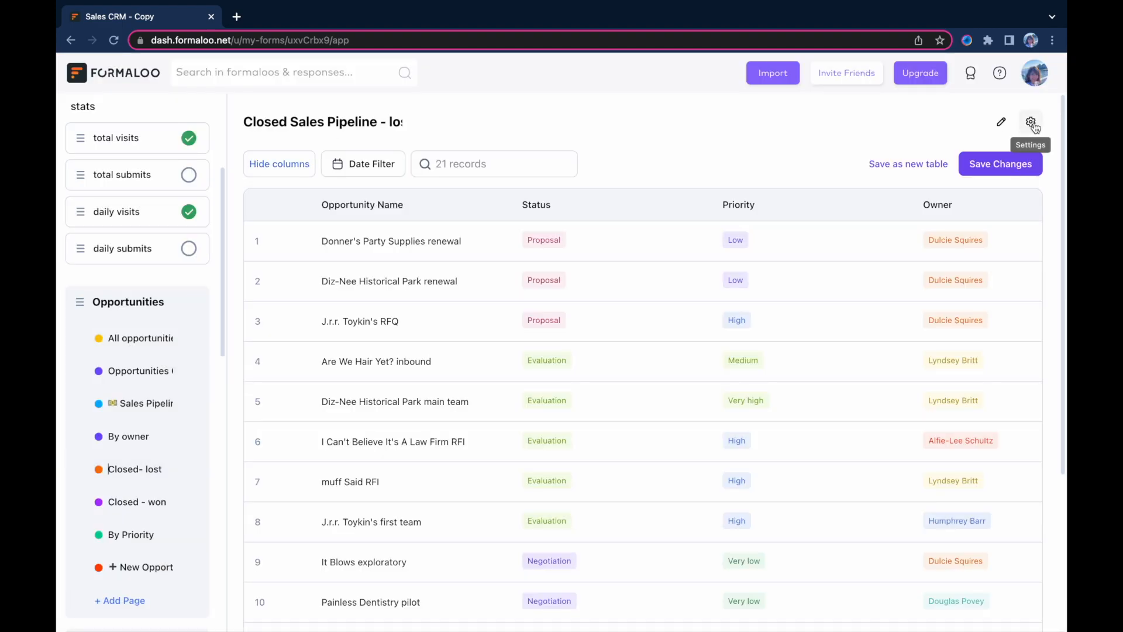
click(1031, 121)
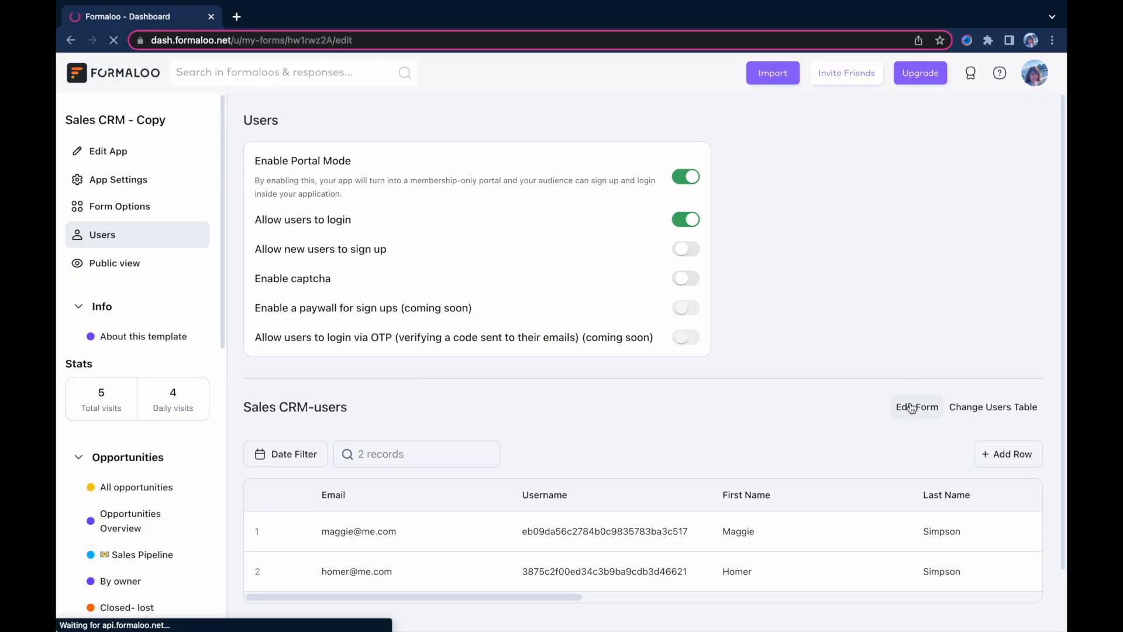
Give Maggie Simpson the VIP member role and open the Opportunities form's design options
click(917, 407)
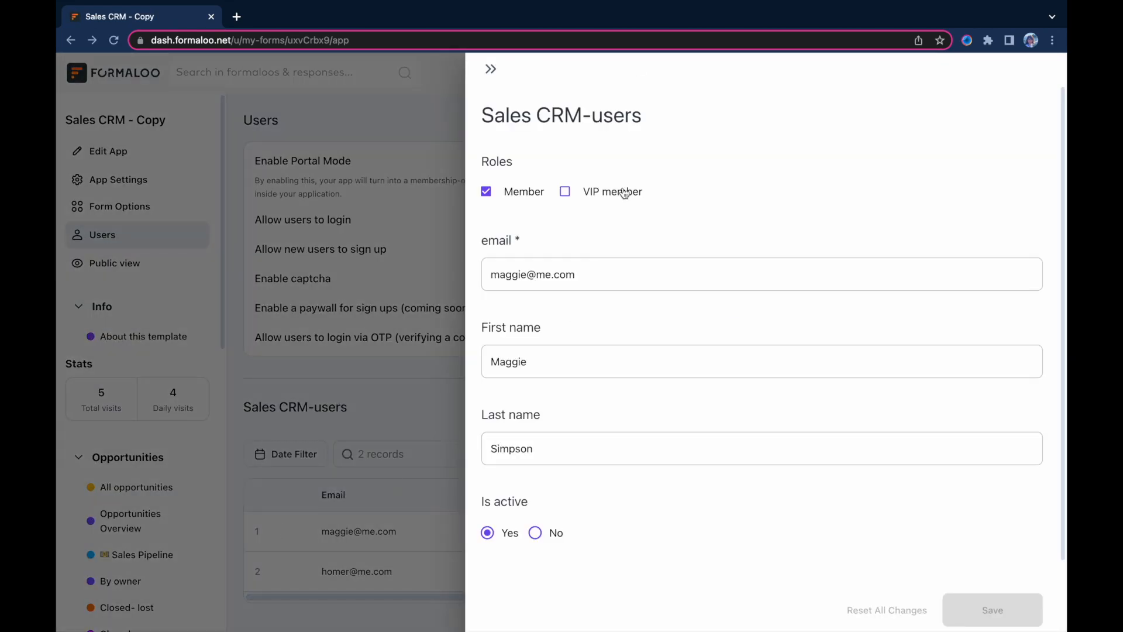
click(491, 69)
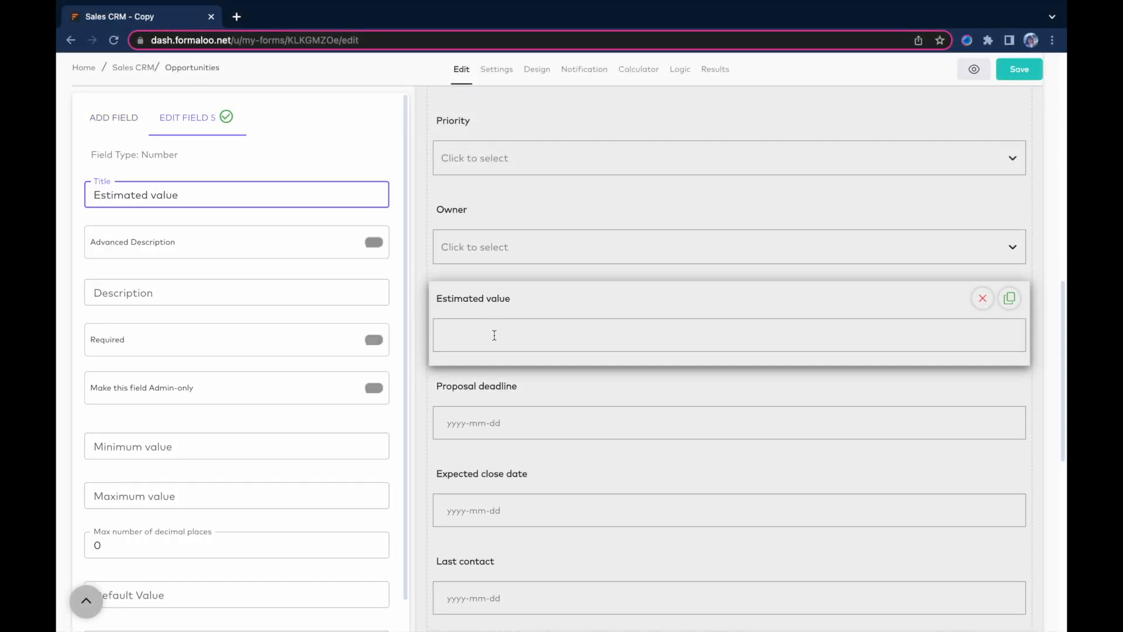
scroll(down, 3)
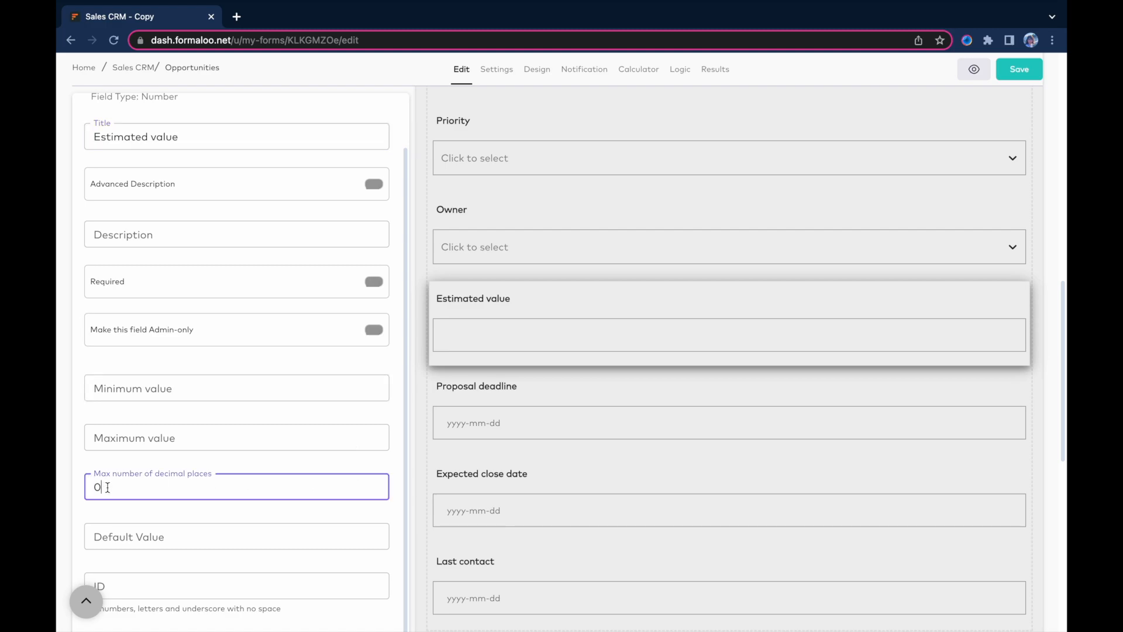
click(537, 69)
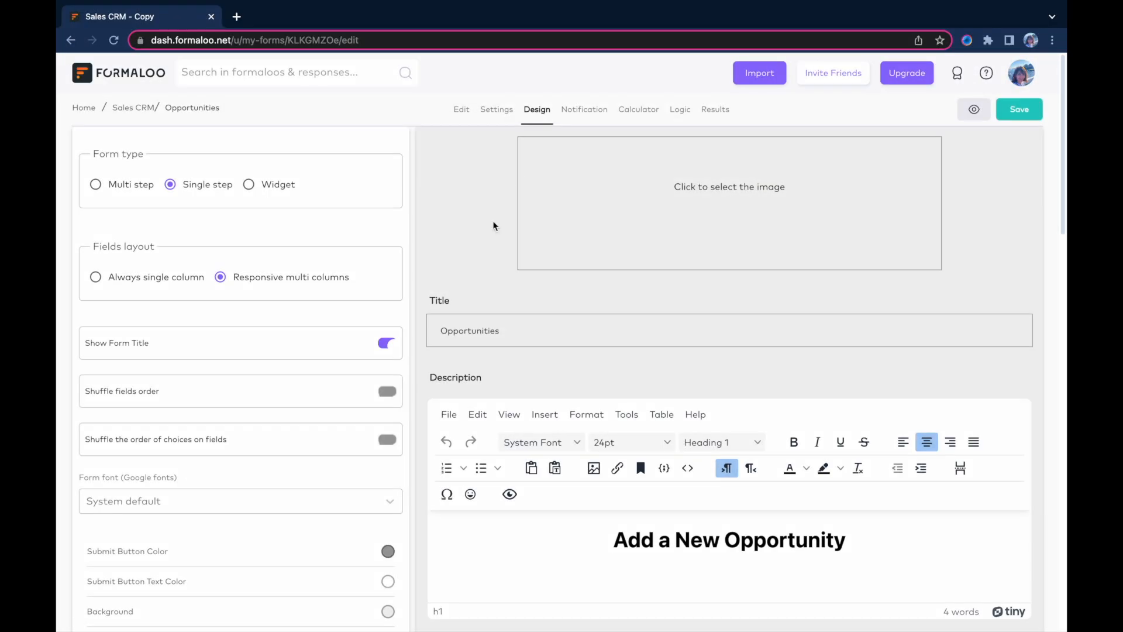
Show the form's Validation messages, then get the Customers Google Sheet for importing
scroll(down, 3)
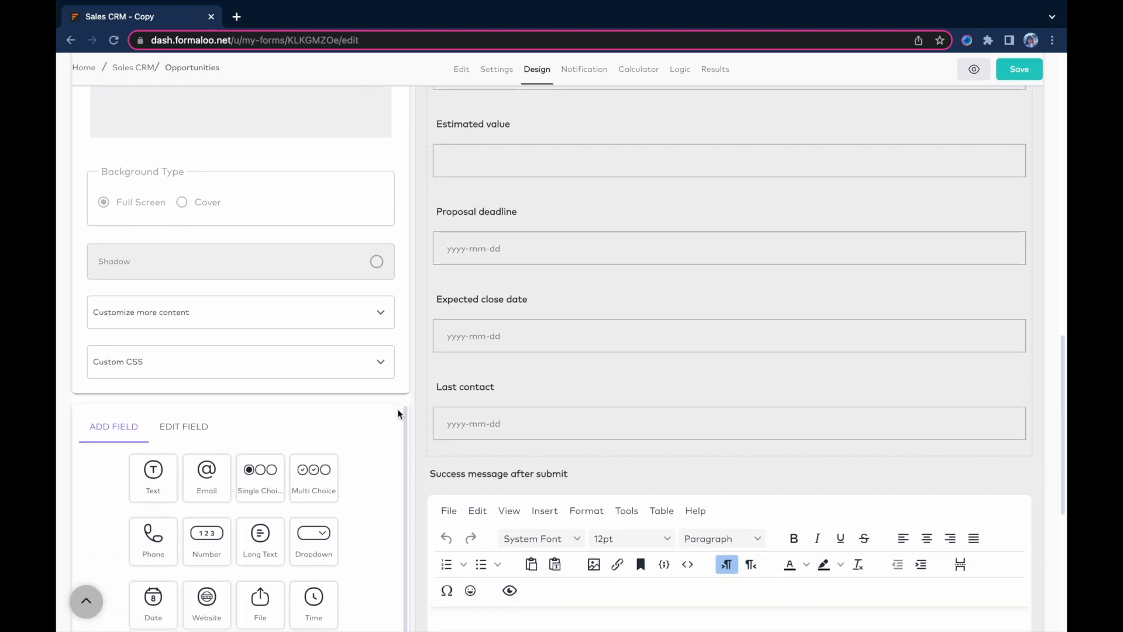
click(240, 312)
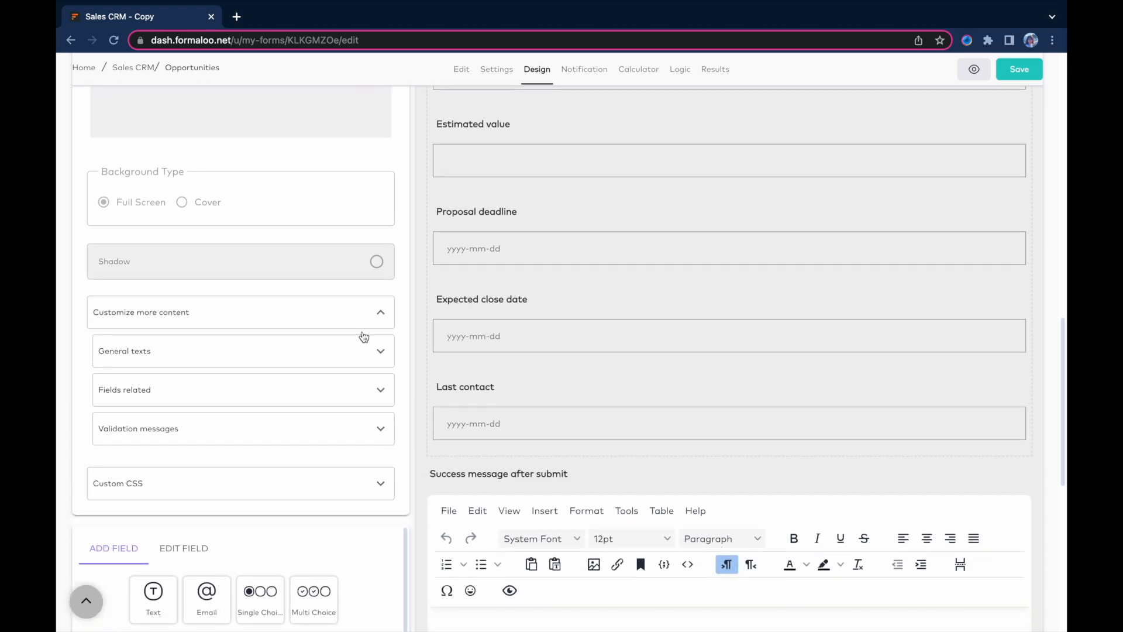
click(243, 428)
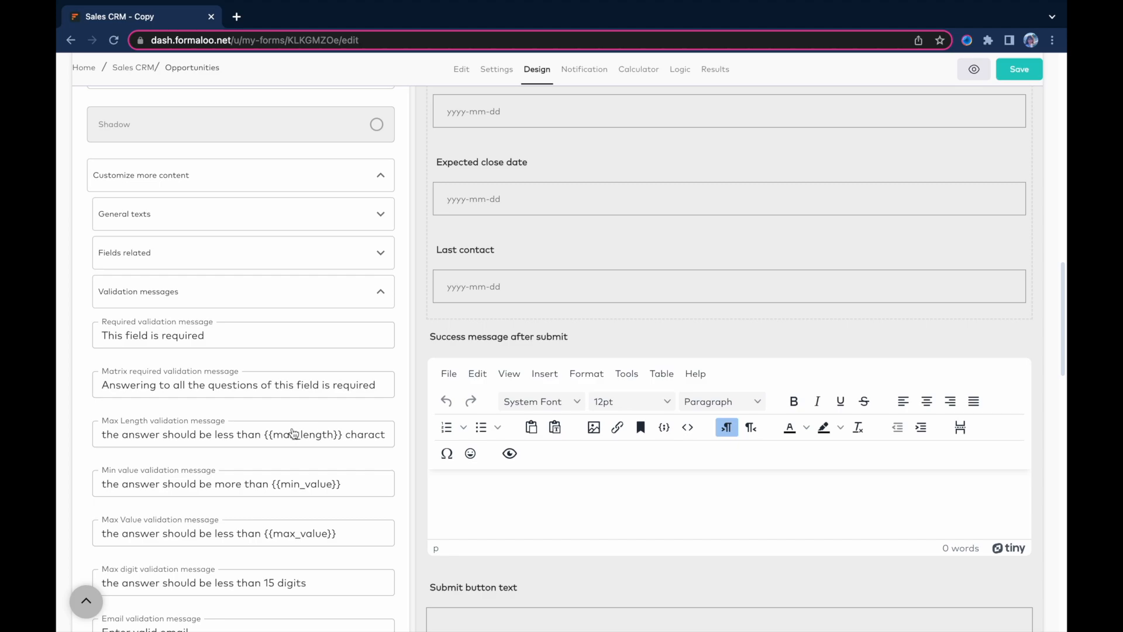
scroll(down, 3)
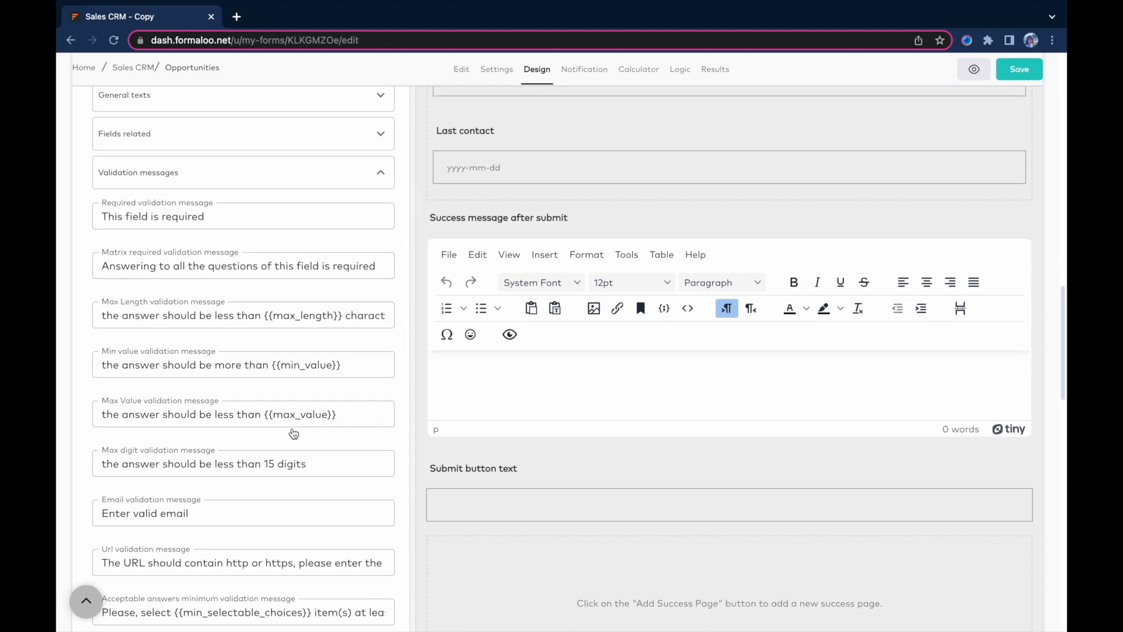
click(297, 16)
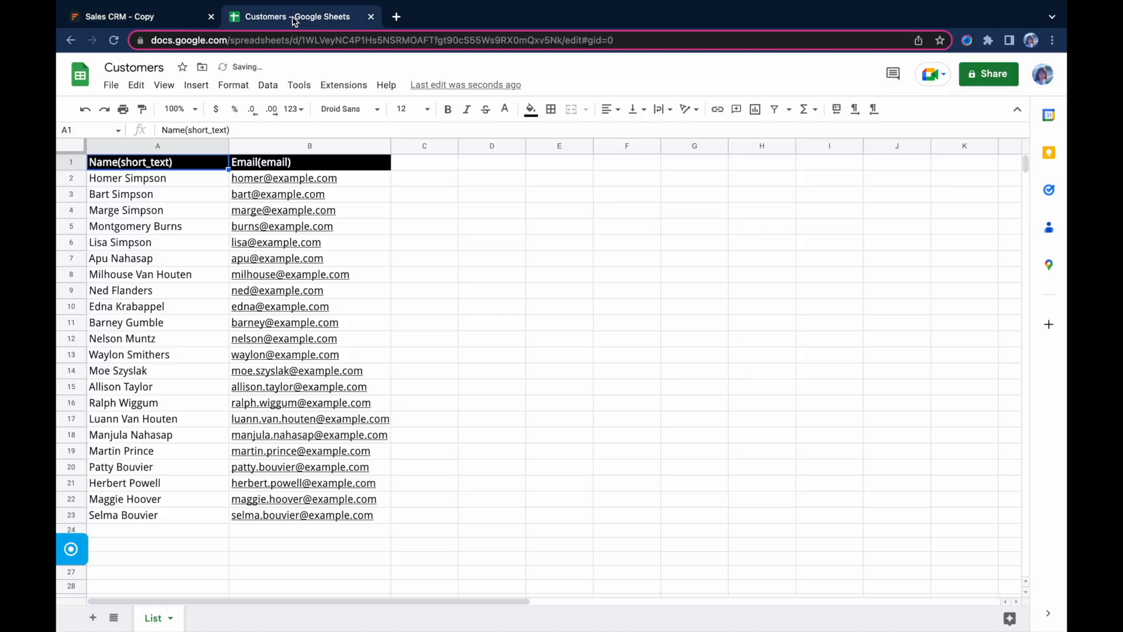
click(140, 16)
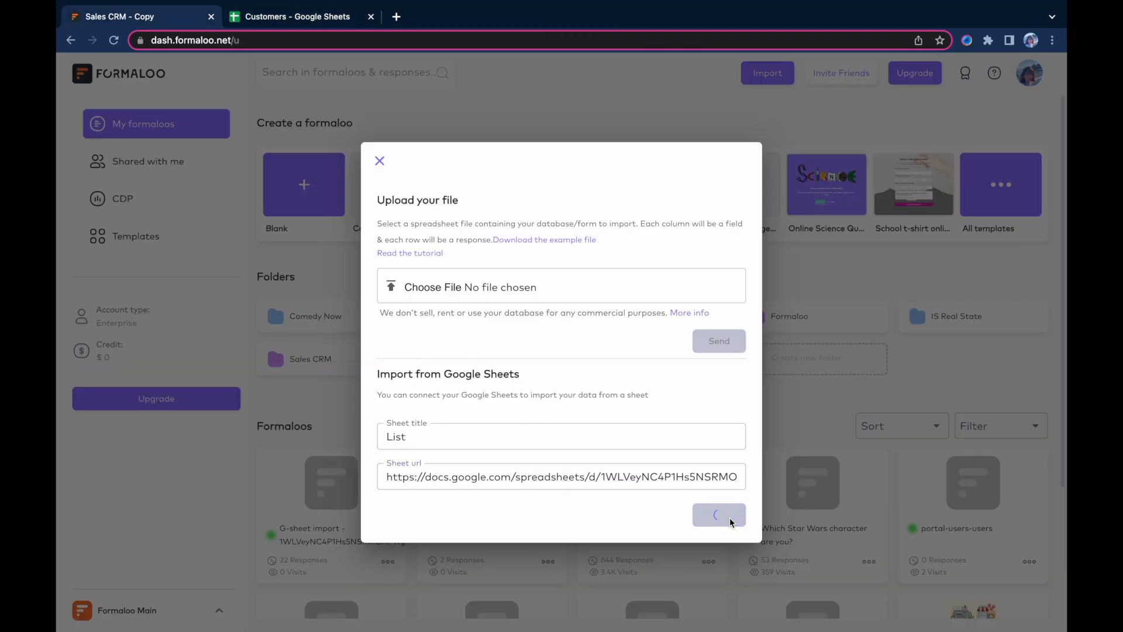
Send the Google Sheets import of the 'List' sheet to create the G-sheet import form
click(718, 515)
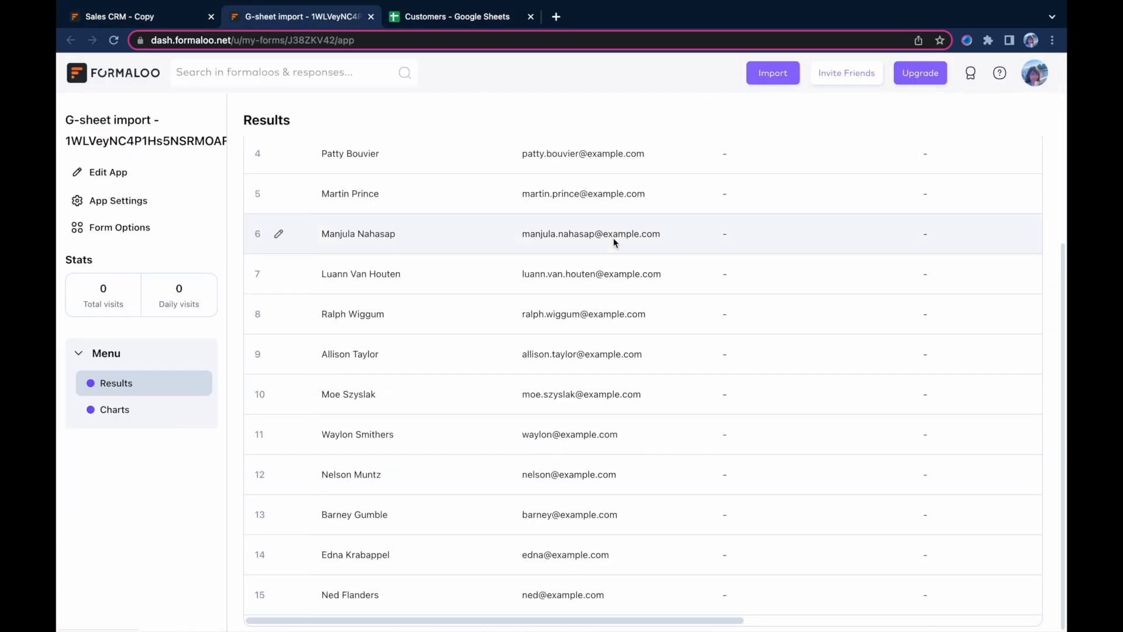